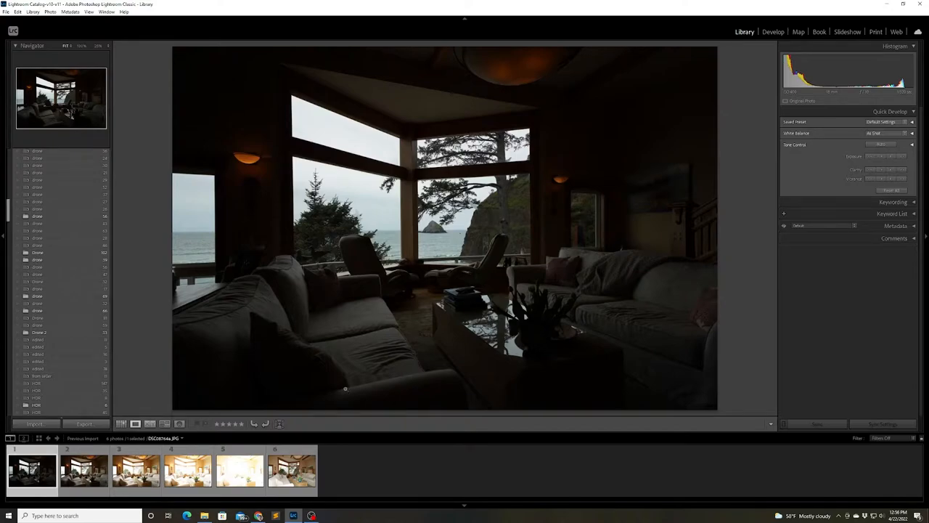
Step: Compare the darkest and brighter brackets, then create a virtual copy of the flash shot
{"action": "left_click", "coordinate": [80, 473]}
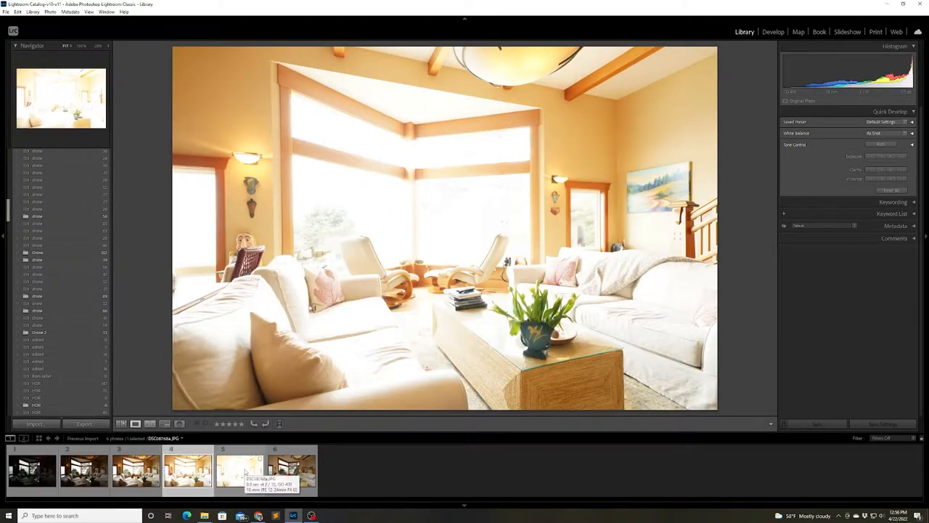
{"action": "left_click", "coordinate": [290, 476]}
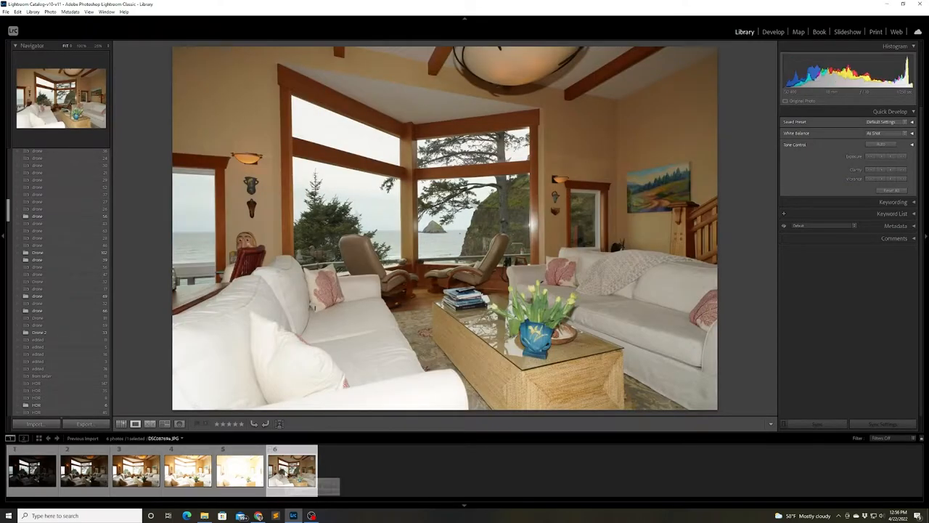
{"action": "mouse_move", "coordinate": [291, 479]}
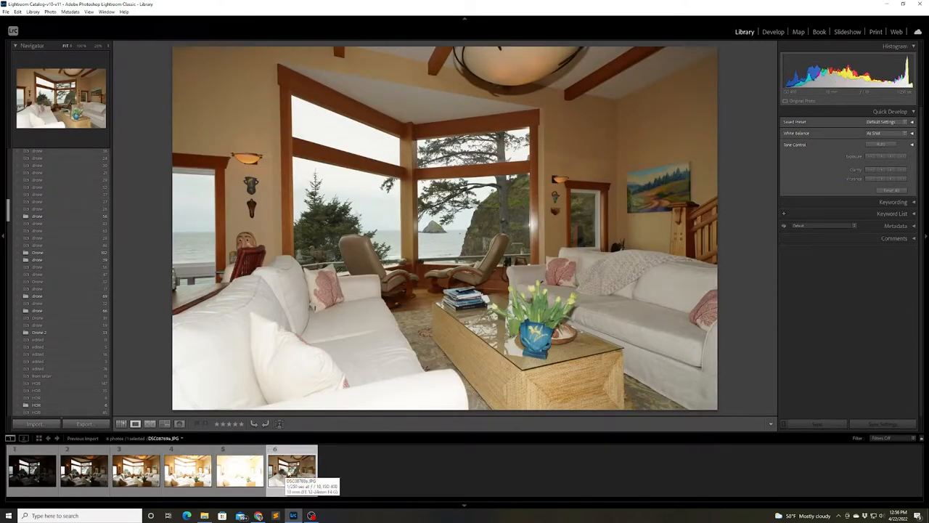
{"action": "right_click", "coordinate": [289, 473]}
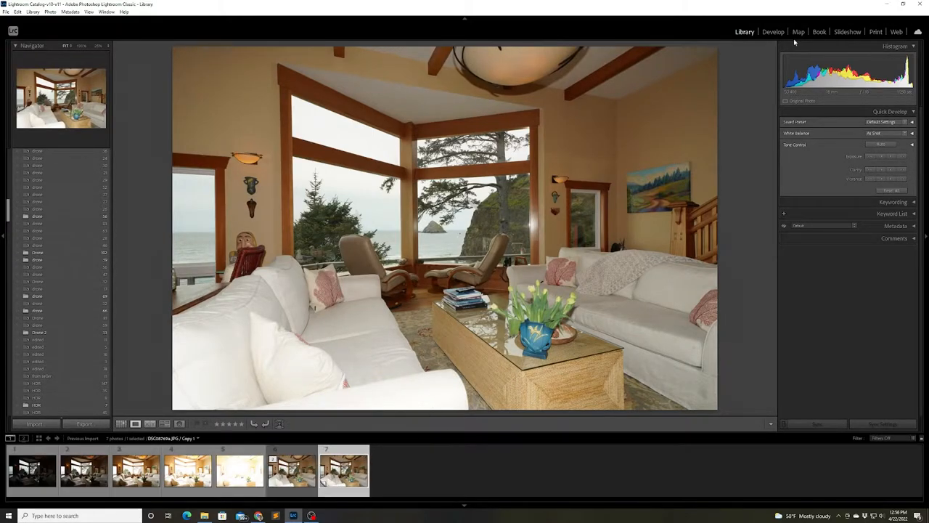
Step: In Develop, tweak Basic tone sliders on the flash copy and a bracketed exposure
{"action": "left_click", "coordinate": [773, 32]}
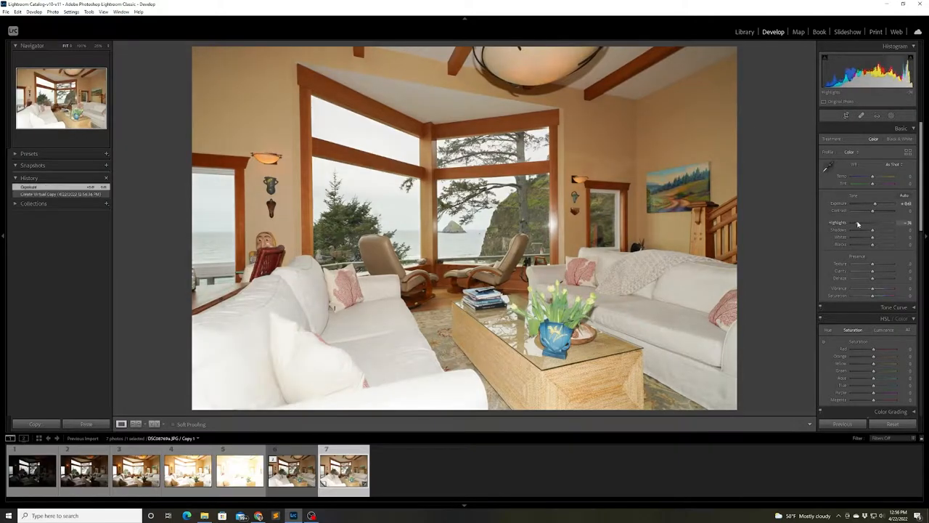
{"action": "left_click_drag", "start_coordinate": [872, 229], "coordinate": [884, 229]}
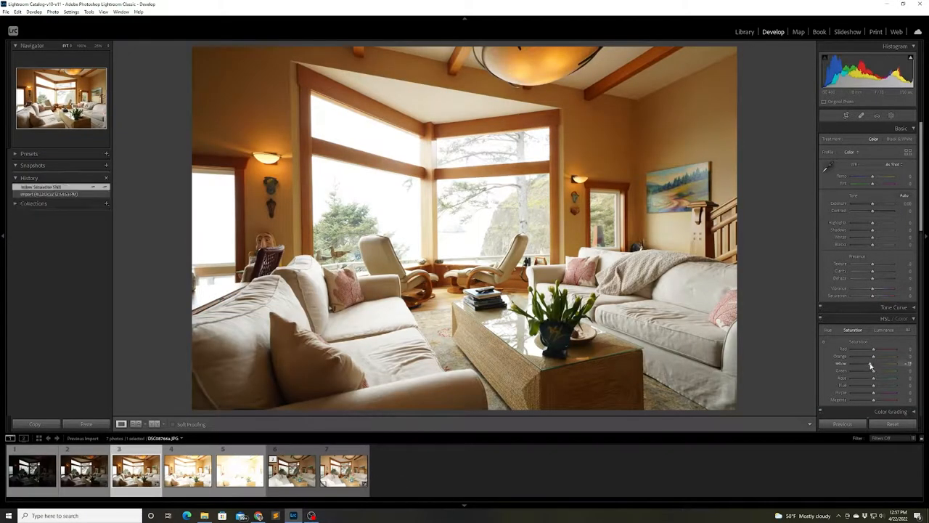
{"action": "left_click_drag", "start_coordinate": [874, 363], "coordinate": [869, 363]}
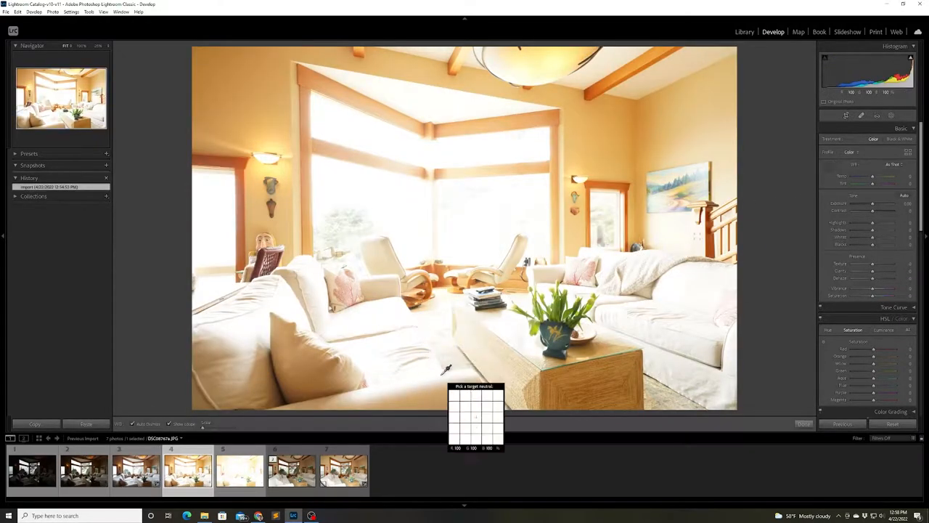
{"action": "left_click", "coordinate": [440, 354]}
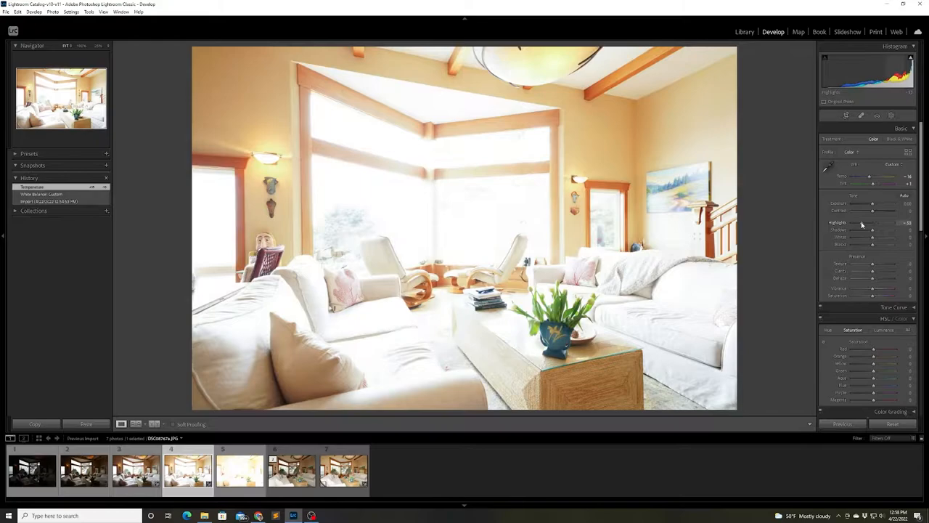
{"action": "left_click", "coordinate": [83, 472]}
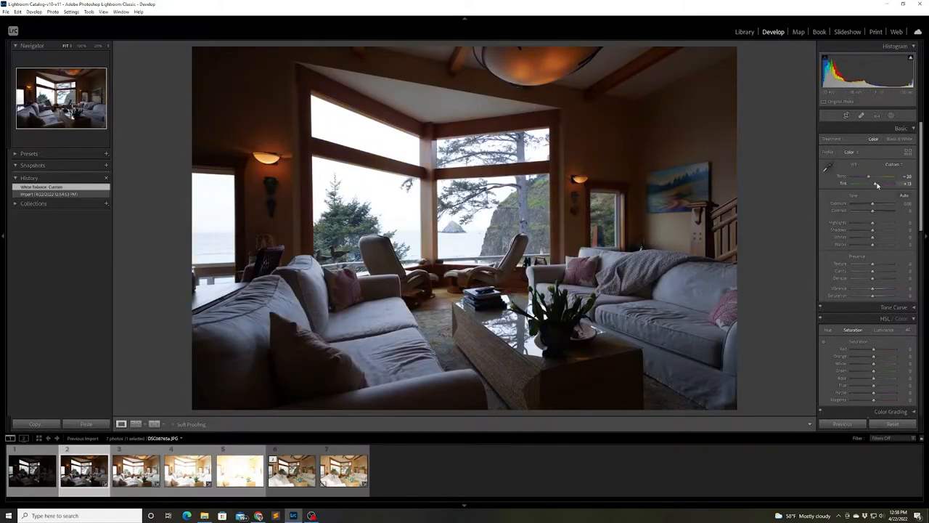
Step: Return to Library and select the bracketed exposures for merging
{"action": "left_click", "coordinate": [744, 32]}
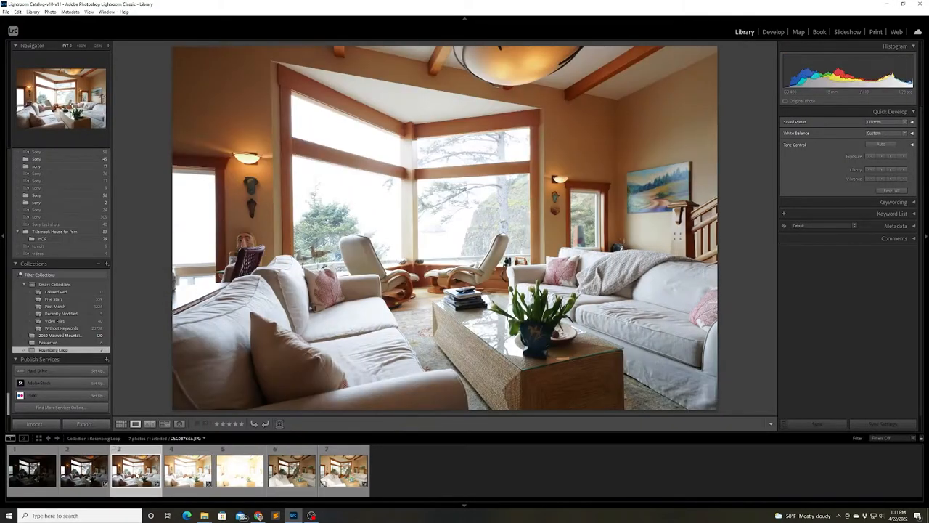
{"action": "left_click", "coordinate": [187, 478]}
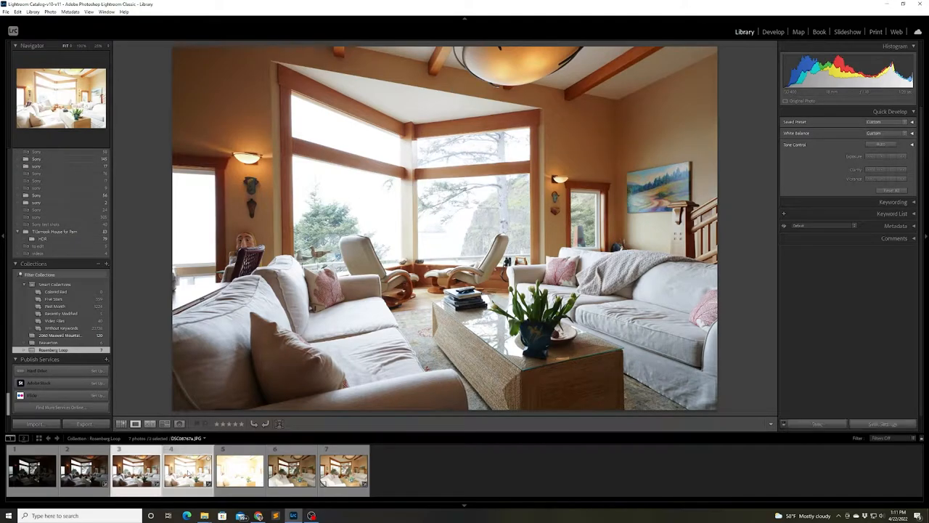
Step: Blend the selected brackets with the LR/Enfuse plug-in via Enfuse Images
{"action": "left_click", "coordinate": [6, 12]}
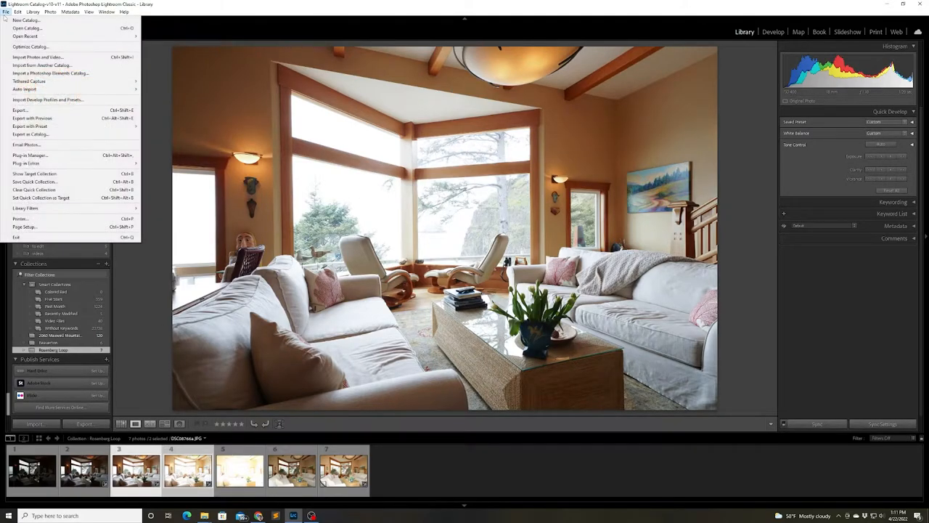
{"action": "mouse_move", "coordinate": [26, 163]}
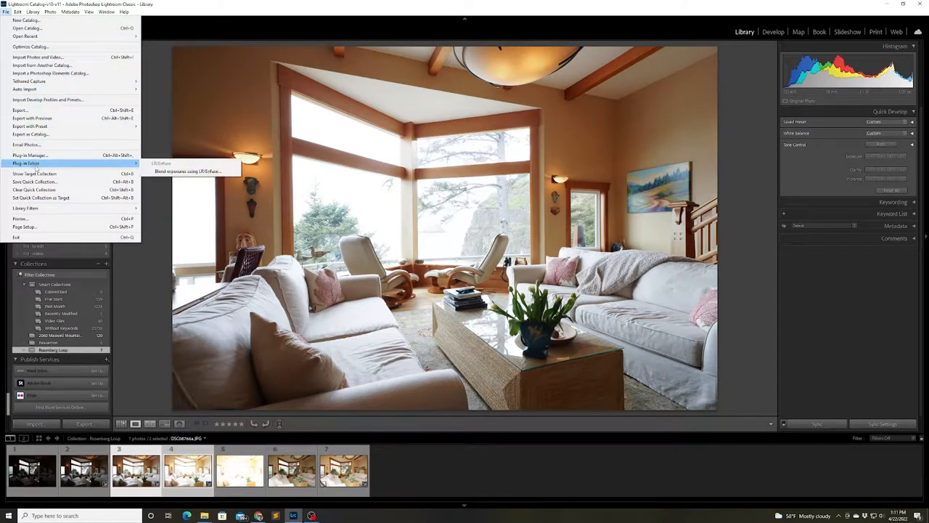
{"action": "mouse_move", "coordinate": [190, 171]}
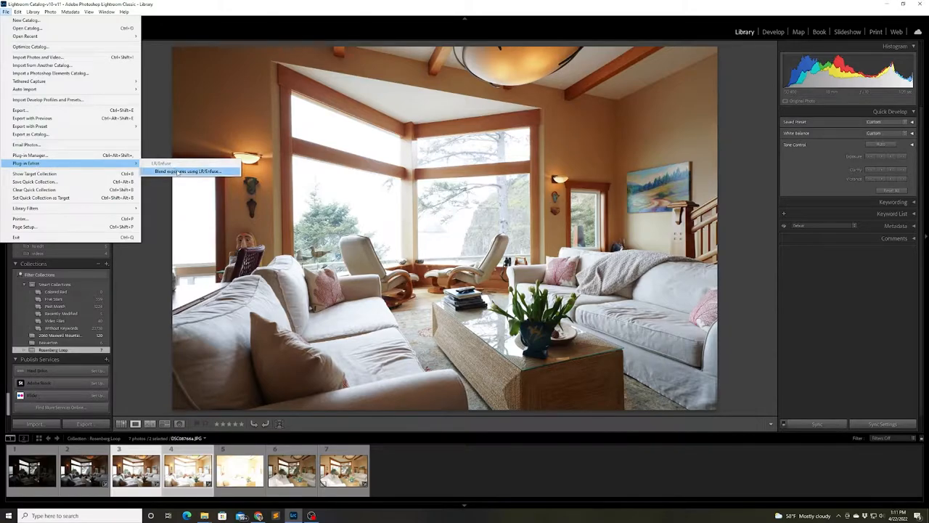
{"action": "left_click", "coordinate": [186, 172]}
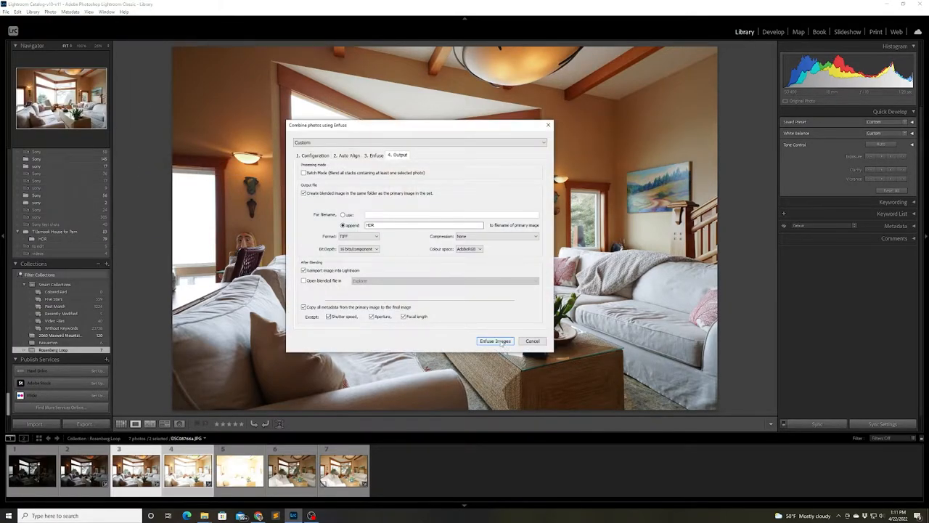
{"action": "left_click", "coordinate": [493, 340]}
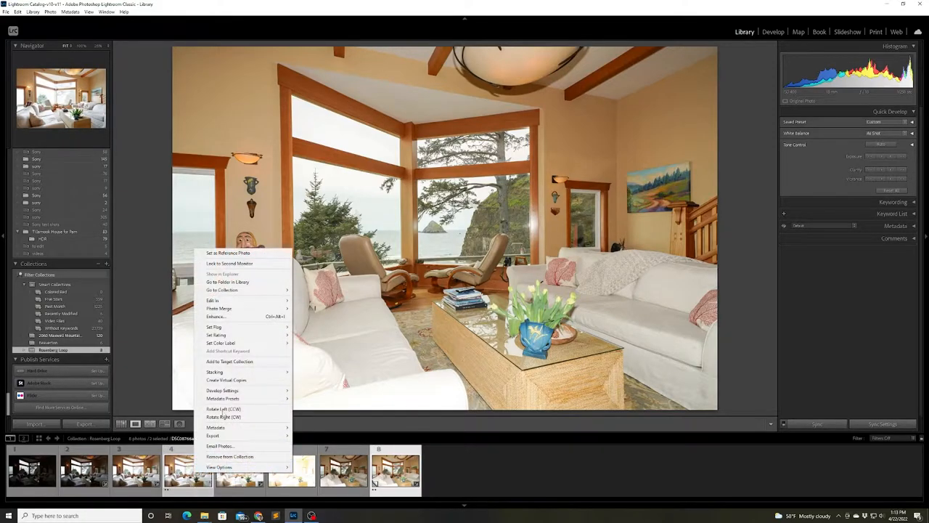
{"action": "mouse_move", "coordinate": [212, 299]}
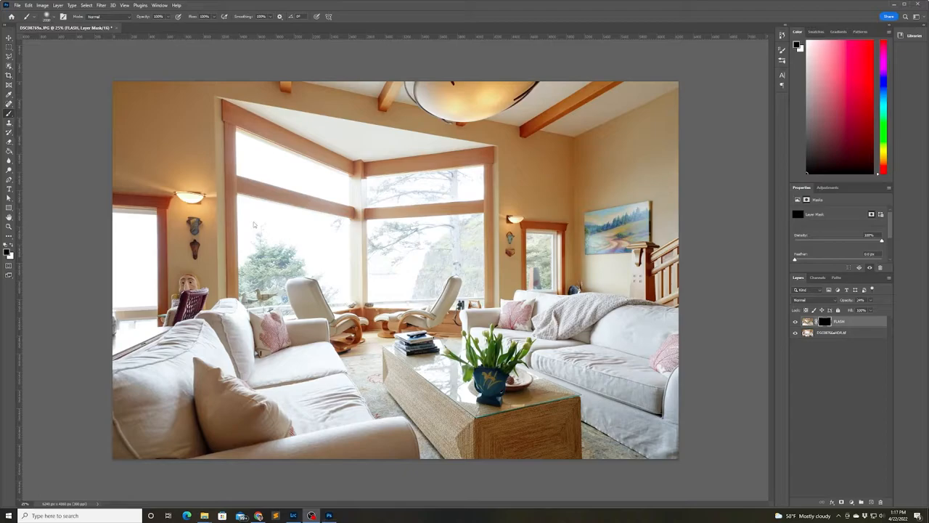
{"action": "mouse_move", "coordinate": [248, 119]}
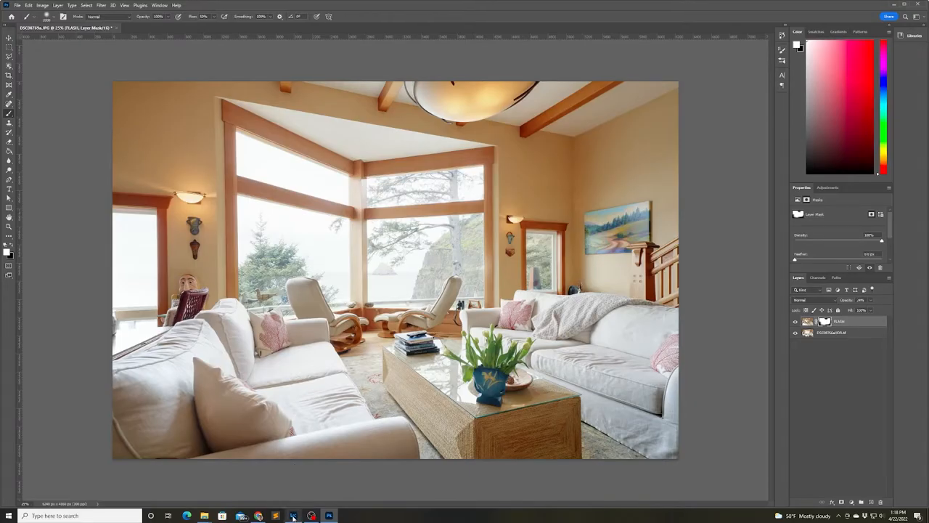
Step: Back in Lightroom, select the darkest bracketed exposure and take it into Develop
{"action": "left_click", "coordinate": [294, 514]}
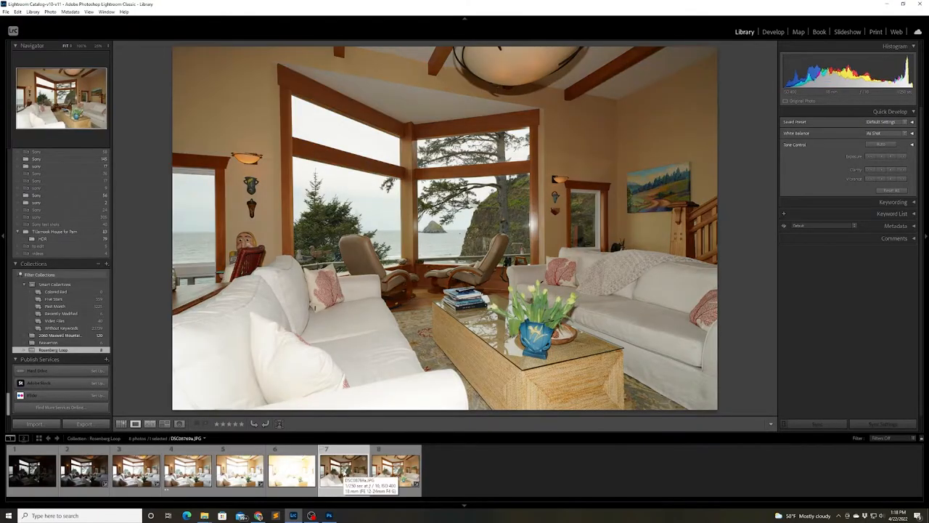
{"action": "left_click", "coordinate": [31, 479]}
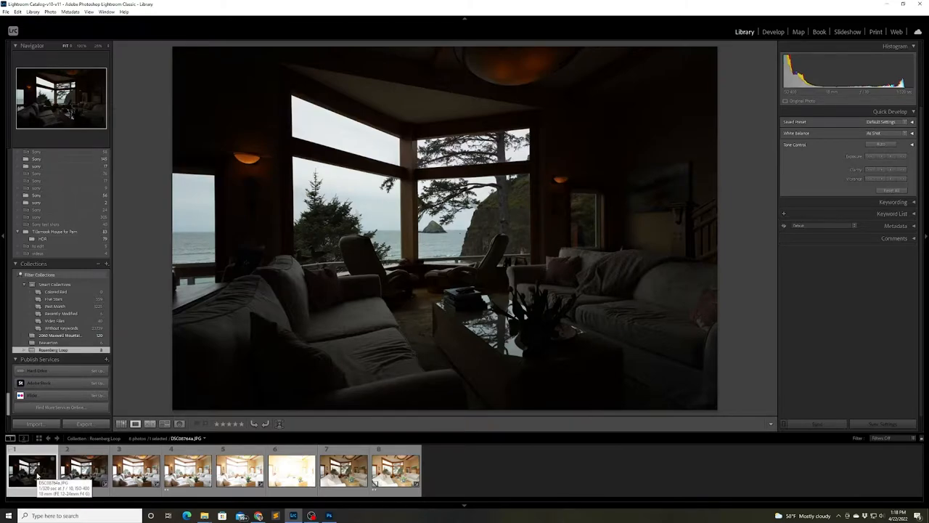
{"action": "left_click", "coordinate": [348, 473]}
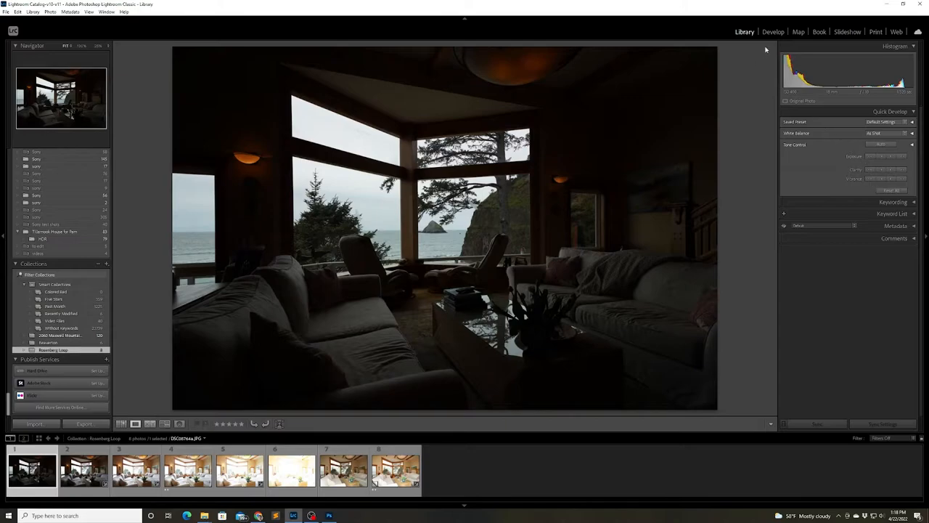
{"action": "left_click", "coordinate": [772, 32]}
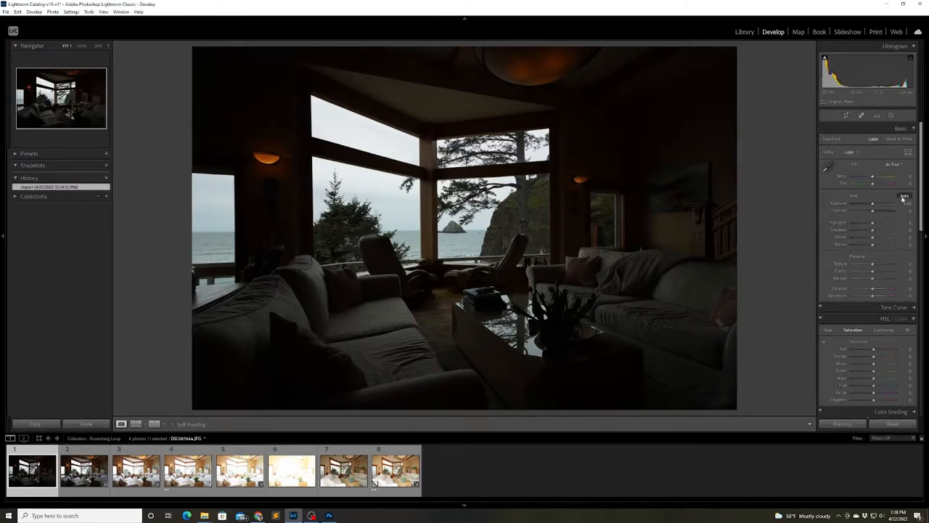
Step: Apply Auto tone to the dark exposure, then refine Exposure, Highlights and Whites
{"action": "left_click", "coordinate": [911, 210]}
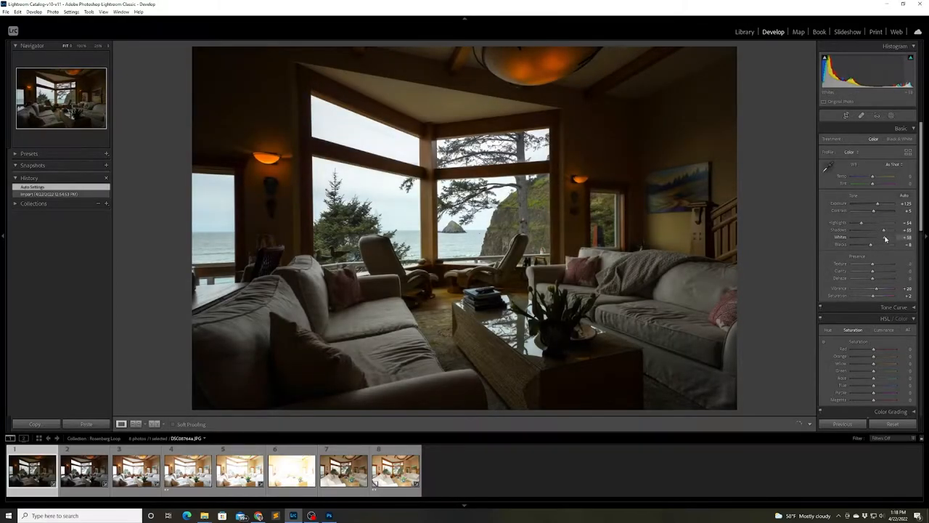
{"action": "left_click_drag", "start_coordinate": [874, 238], "coordinate": [868, 238]}
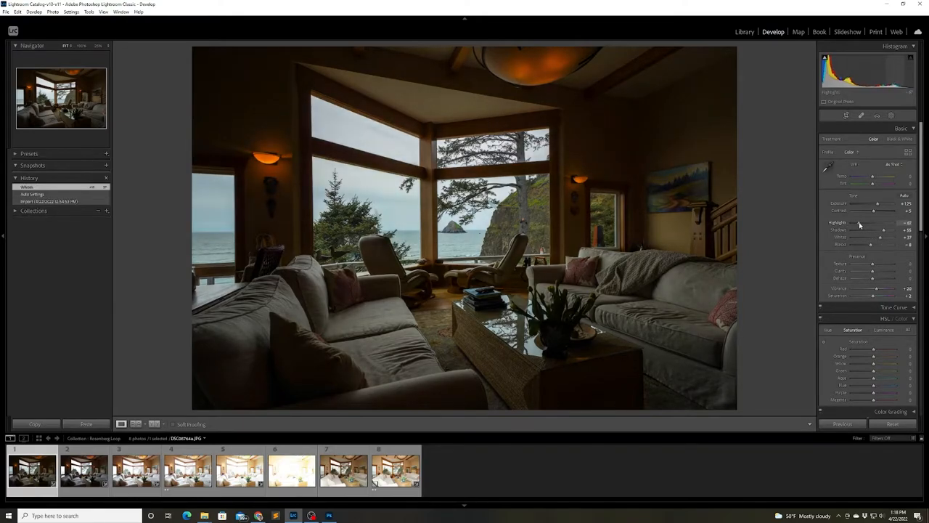
{"action": "left_click_drag", "start_coordinate": [877, 224], "coordinate": [858, 223]}
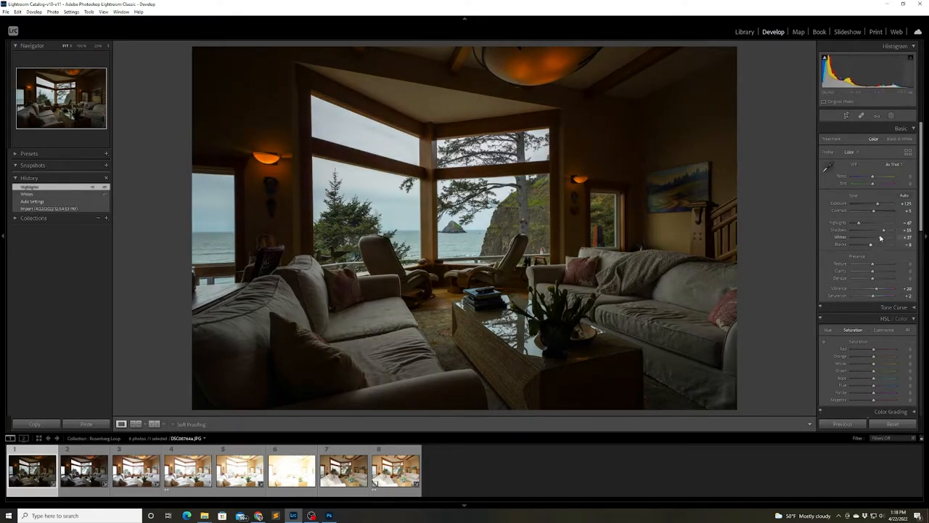
{"action": "left_click_drag", "start_coordinate": [874, 203], "coordinate": [884, 203]}
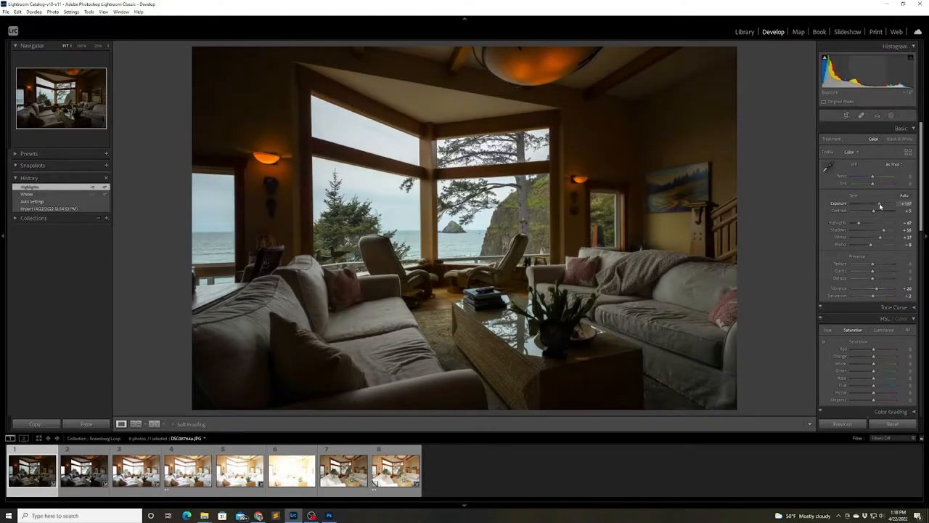
{"action": "left_click_drag", "start_coordinate": [879, 203], "coordinate": [884, 204]}
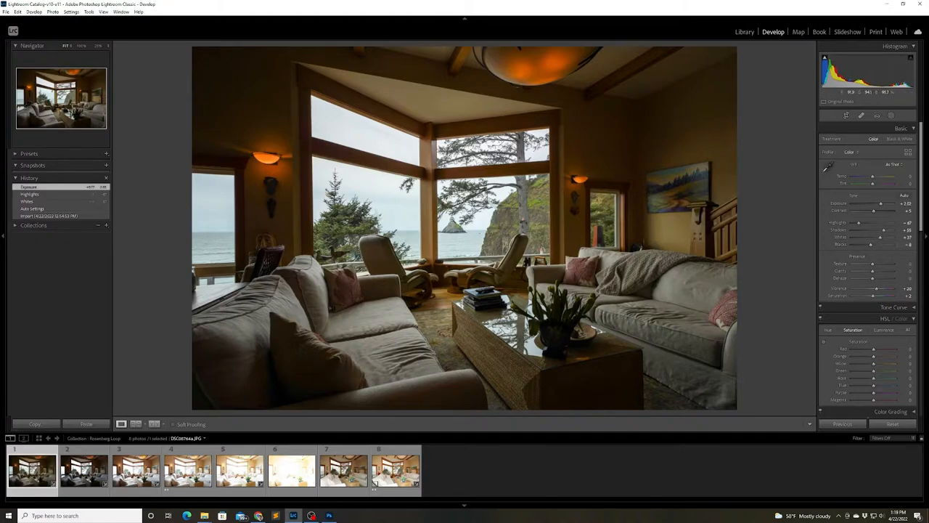
{"action": "left_click", "coordinate": [908, 116]}
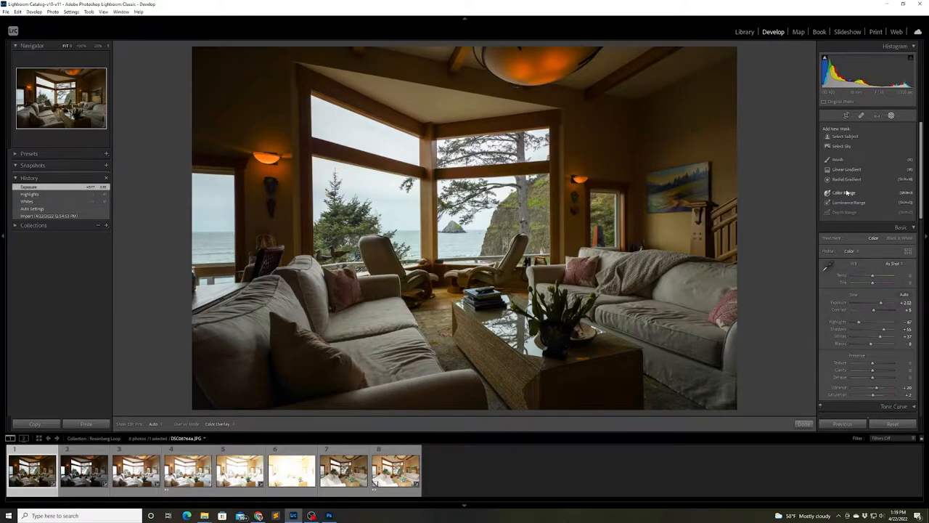
Step: Create a Color Range mask on the window views and brush extra areas into it
{"action": "left_click", "coordinate": [840, 191]}
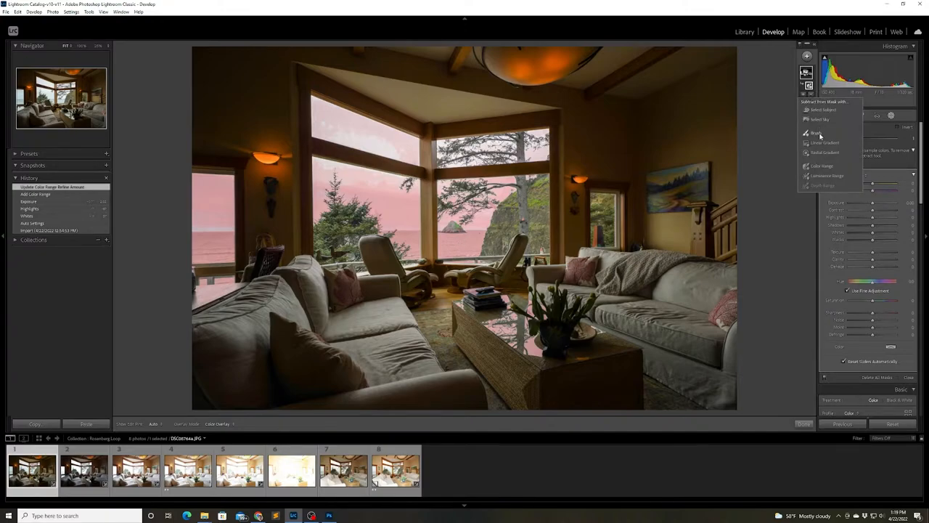
{"action": "left_click", "coordinate": [813, 134]}
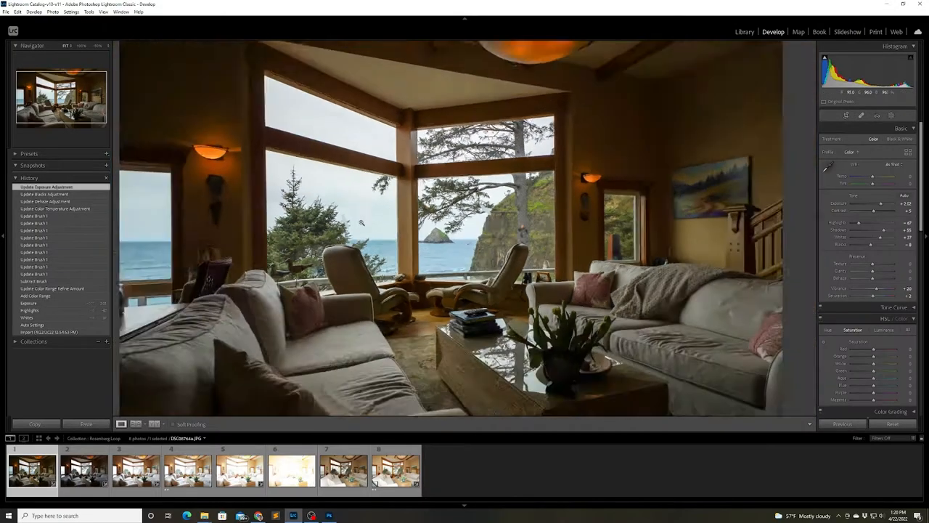
Step: Send the photo to Photoshop 2022 as a copy with Lightroom adjustments
{"action": "right_click", "coordinate": [441, 212]}
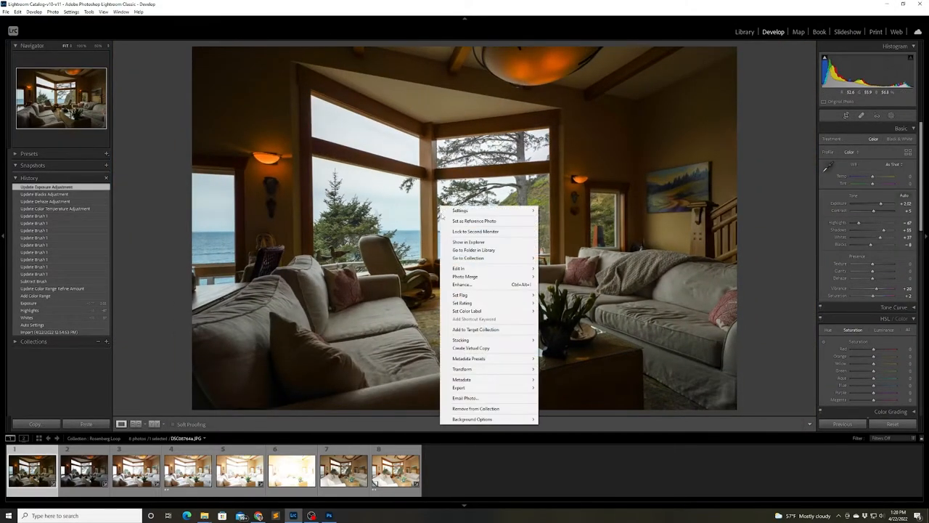
{"action": "mouse_move", "coordinate": [459, 267]}
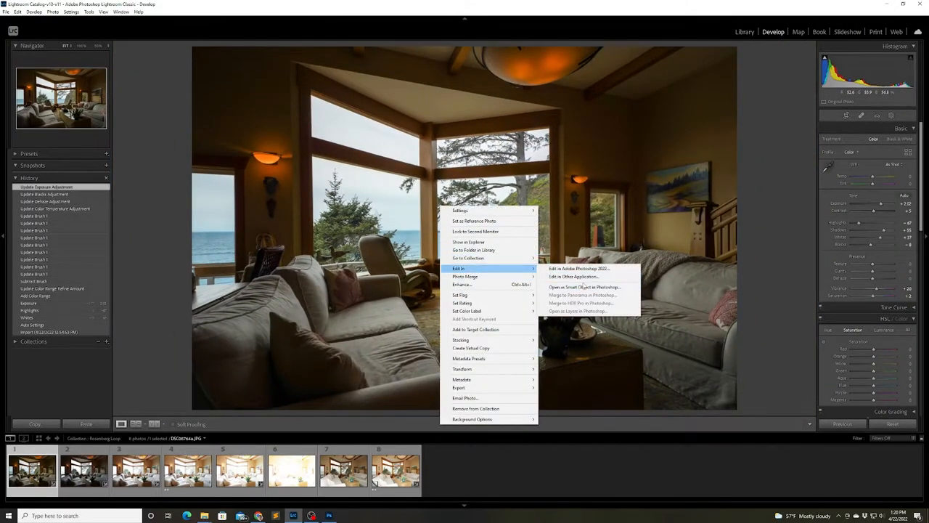
{"action": "left_click", "coordinate": [575, 268]}
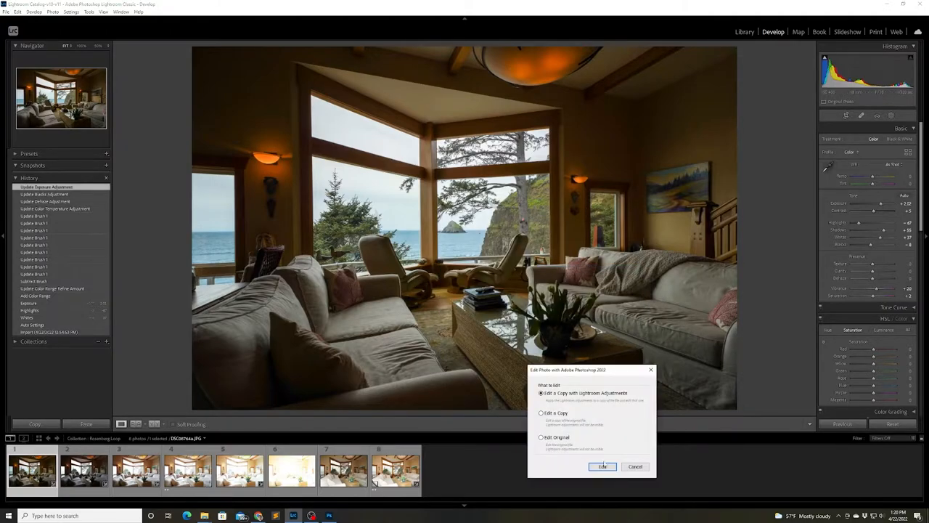
{"action": "left_click", "coordinate": [604, 468]}
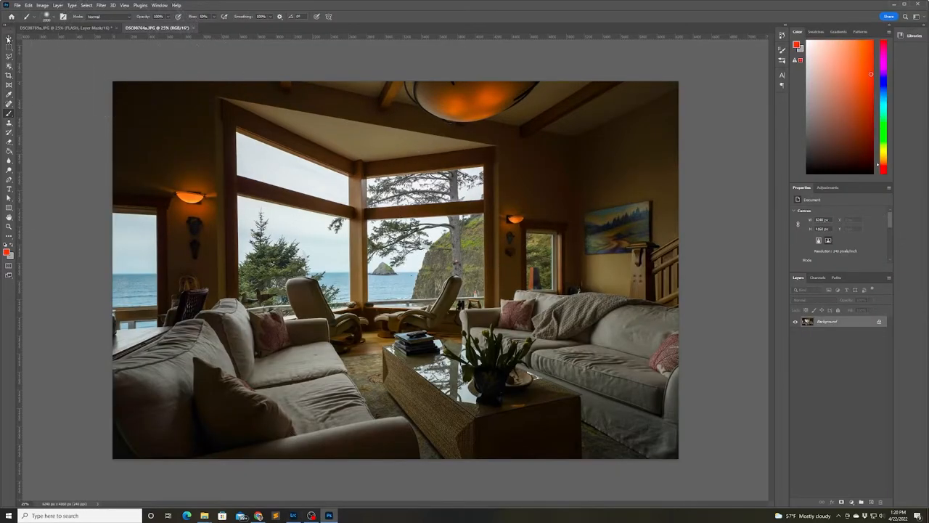
Step: Run Sky Replacement with a blue cloudy sky, adjust its edge blending and apply it
{"action": "left_click", "coordinate": [9, 38]}
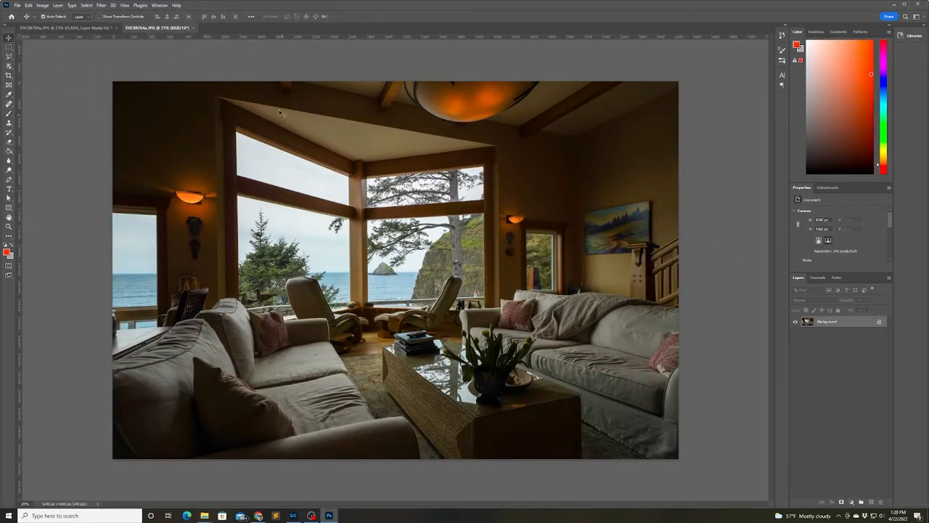
{"action": "left_click", "coordinate": [29, 6]}
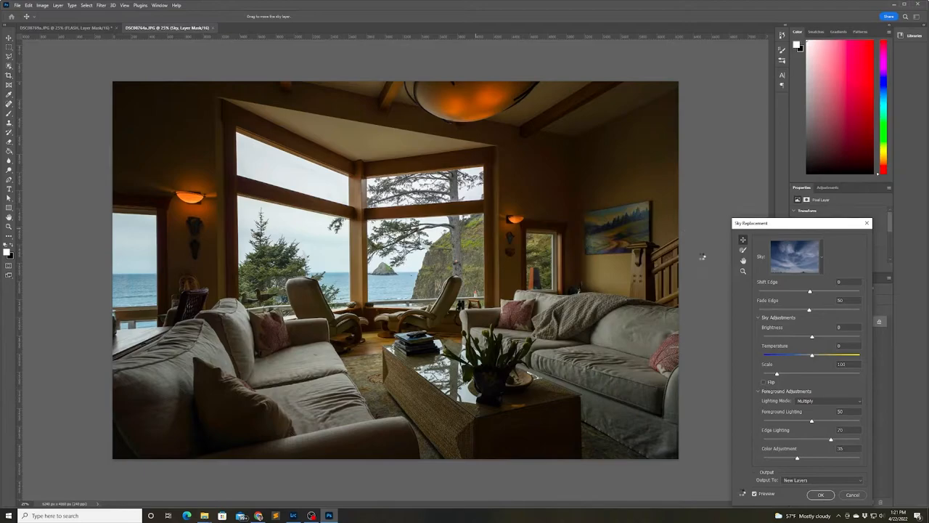
{"action": "left_click_drag", "start_coordinate": [811, 421], "coordinate": [831, 421]}
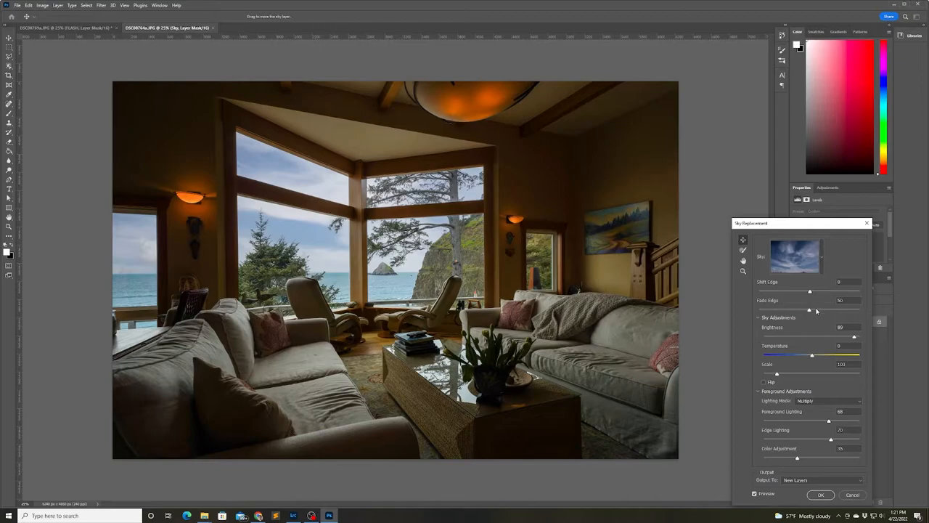
{"action": "mouse_move", "coordinate": [813, 430]}
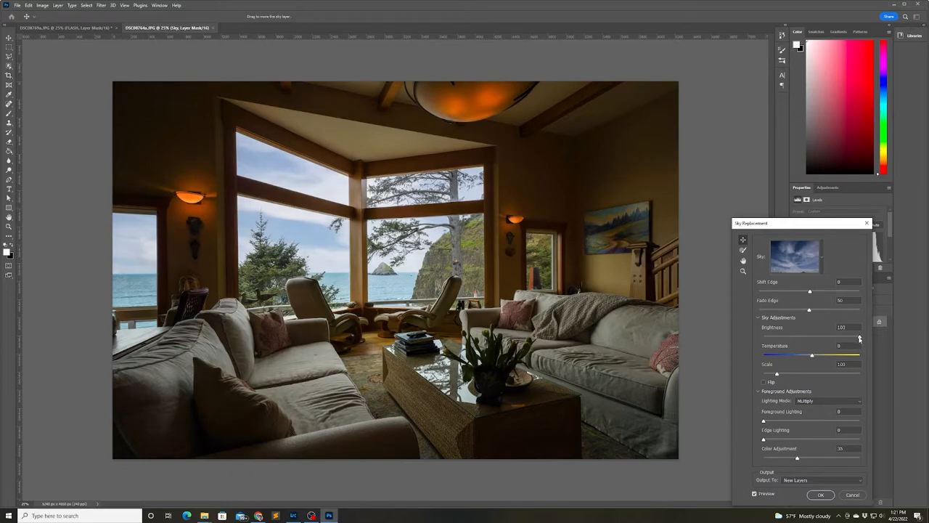
{"action": "left_click", "coordinate": [823, 494]}
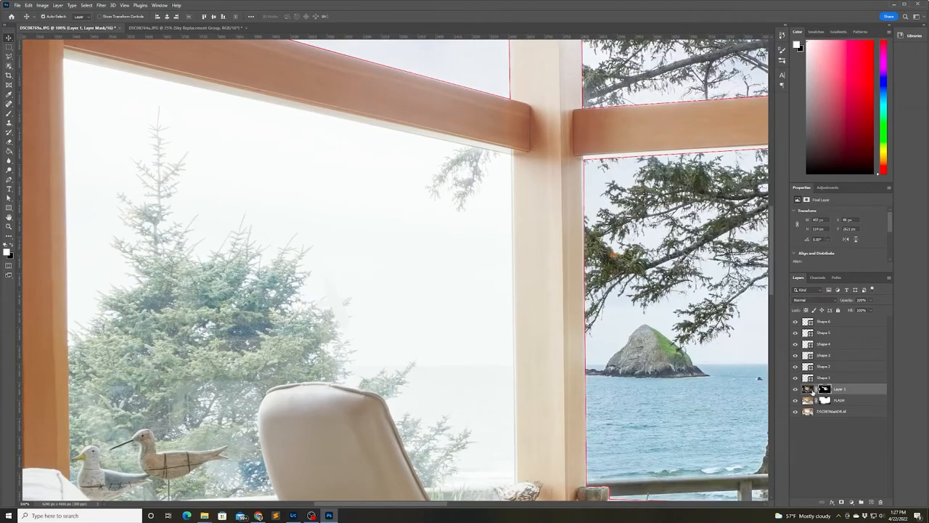
Step: Mask the flash layer and brush in the bright furniture and walls, keeping the ocean view
{"action": "right_click", "coordinate": [813, 390]}
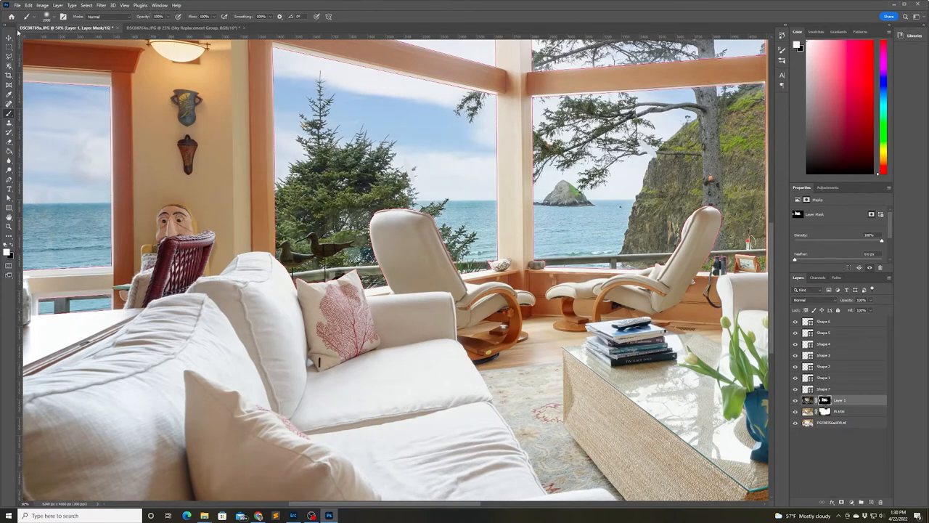
{"action": "left_click", "coordinate": [9, 47]}
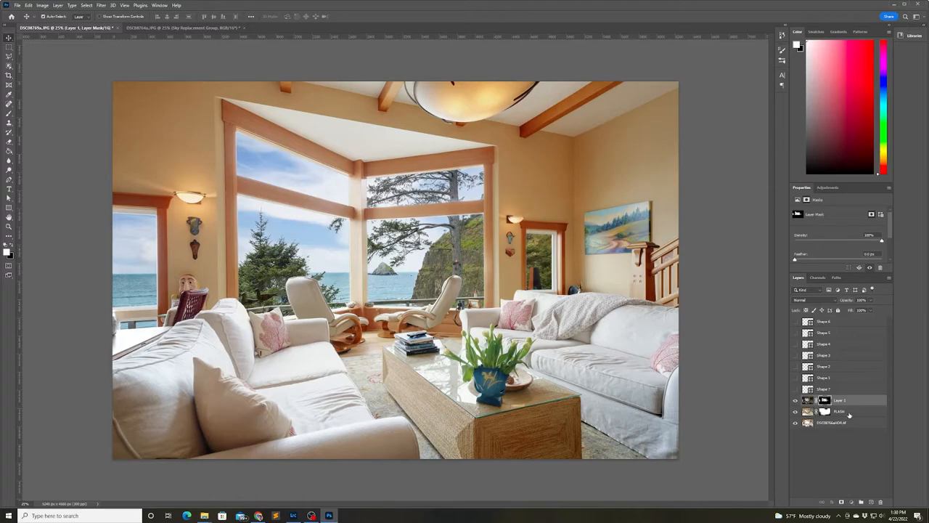
{"action": "right_click", "coordinate": [839, 411]}
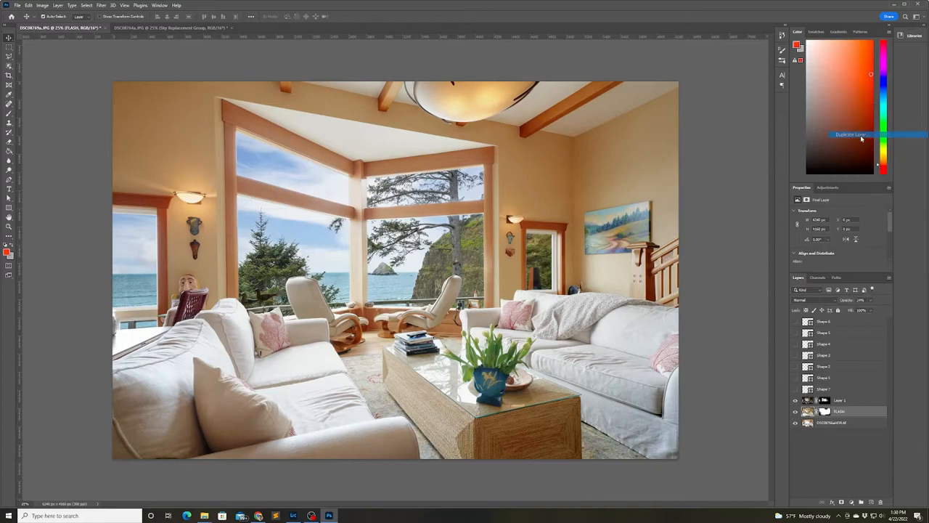
Step: Duplicate the layer and bring up its options to mask the ceiling-lamp area
{"action": "left_click", "coordinate": [853, 134]}
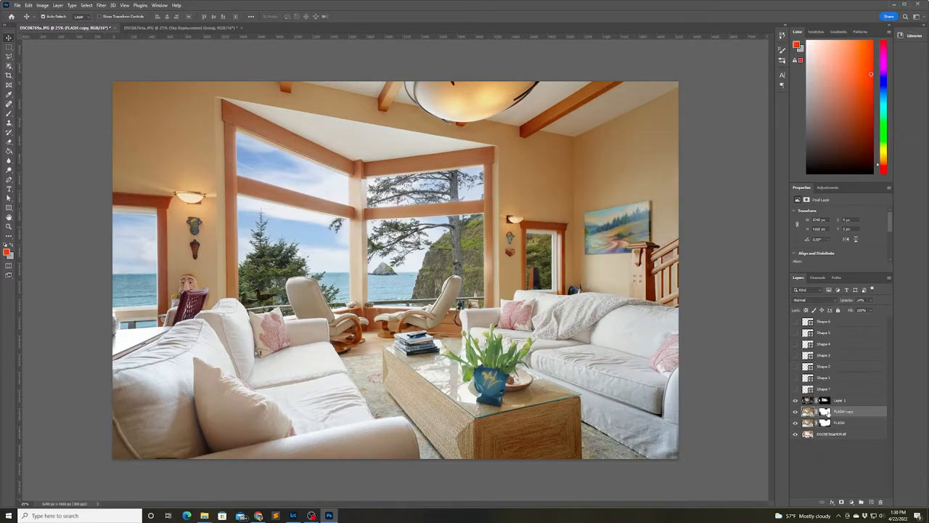
{"action": "right_click", "coordinate": [825, 411]}
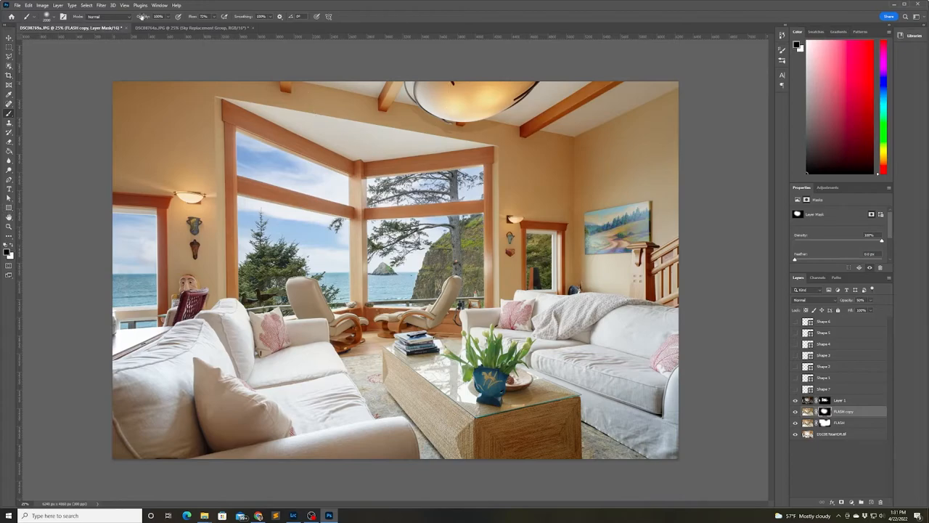
{"action": "mouse_move", "coordinate": [433, 99]}
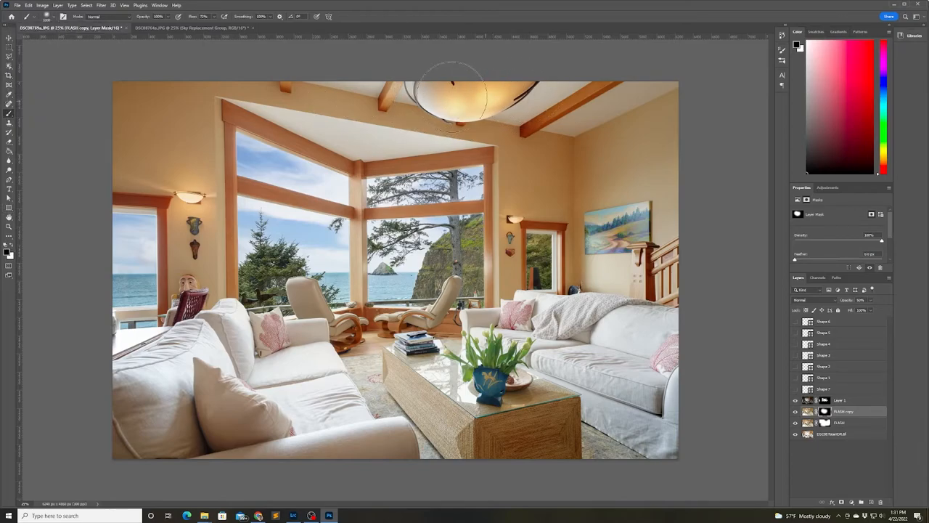
{"action": "mouse_move", "coordinate": [691, 124]}
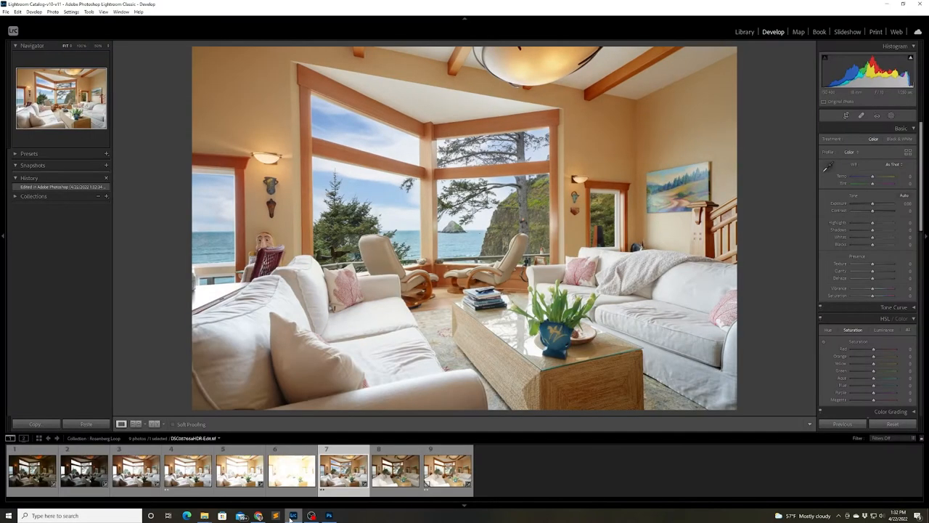
{"action": "mouse_move", "coordinate": [879, 342]}
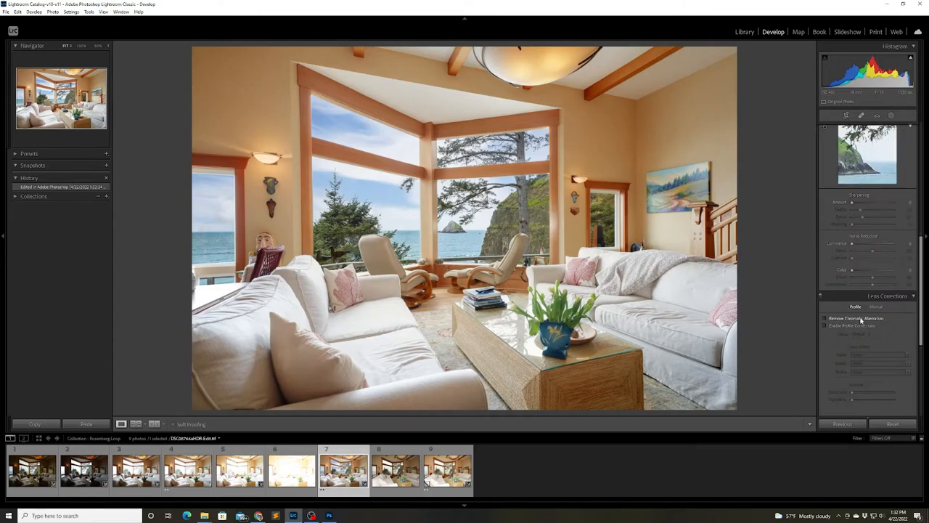
Step: Enable profile corrections with the matching lens profile and compare the corrected living-room image
{"action": "left_click", "coordinate": [874, 353]}
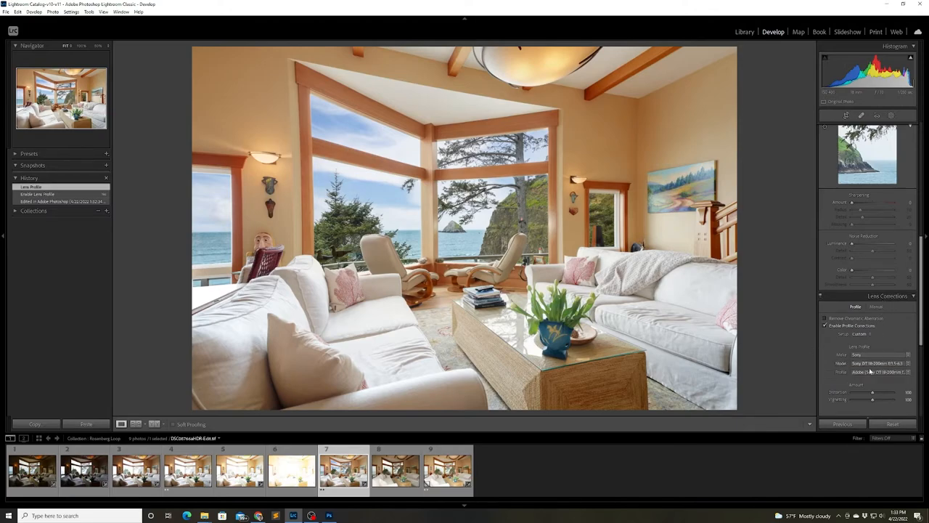
{"action": "left_click", "coordinate": [883, 363]}
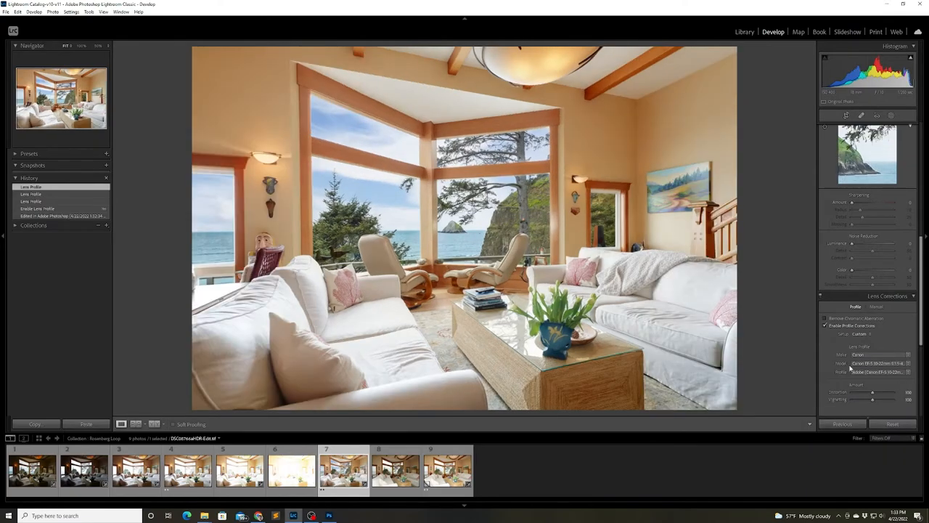
{"action": "left_click", "coordinate": [825, 327]}
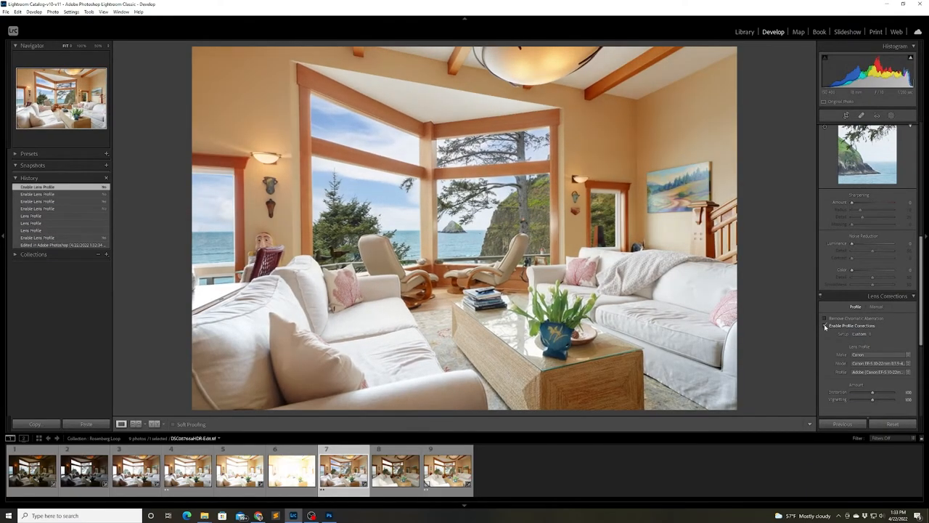